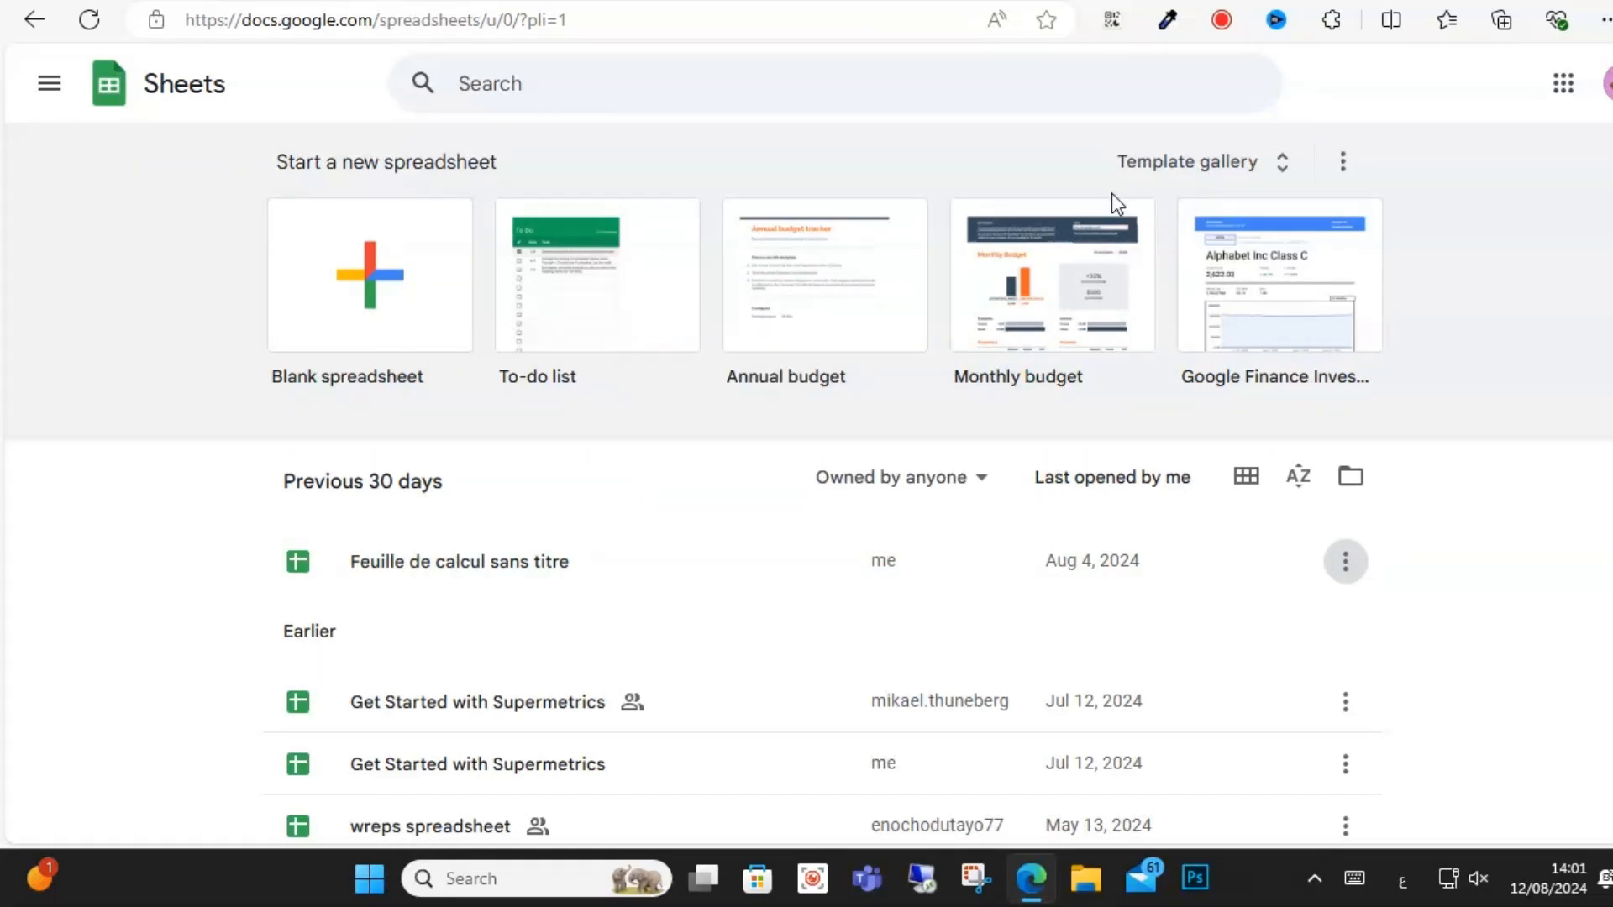
mouse_move(596, 274)
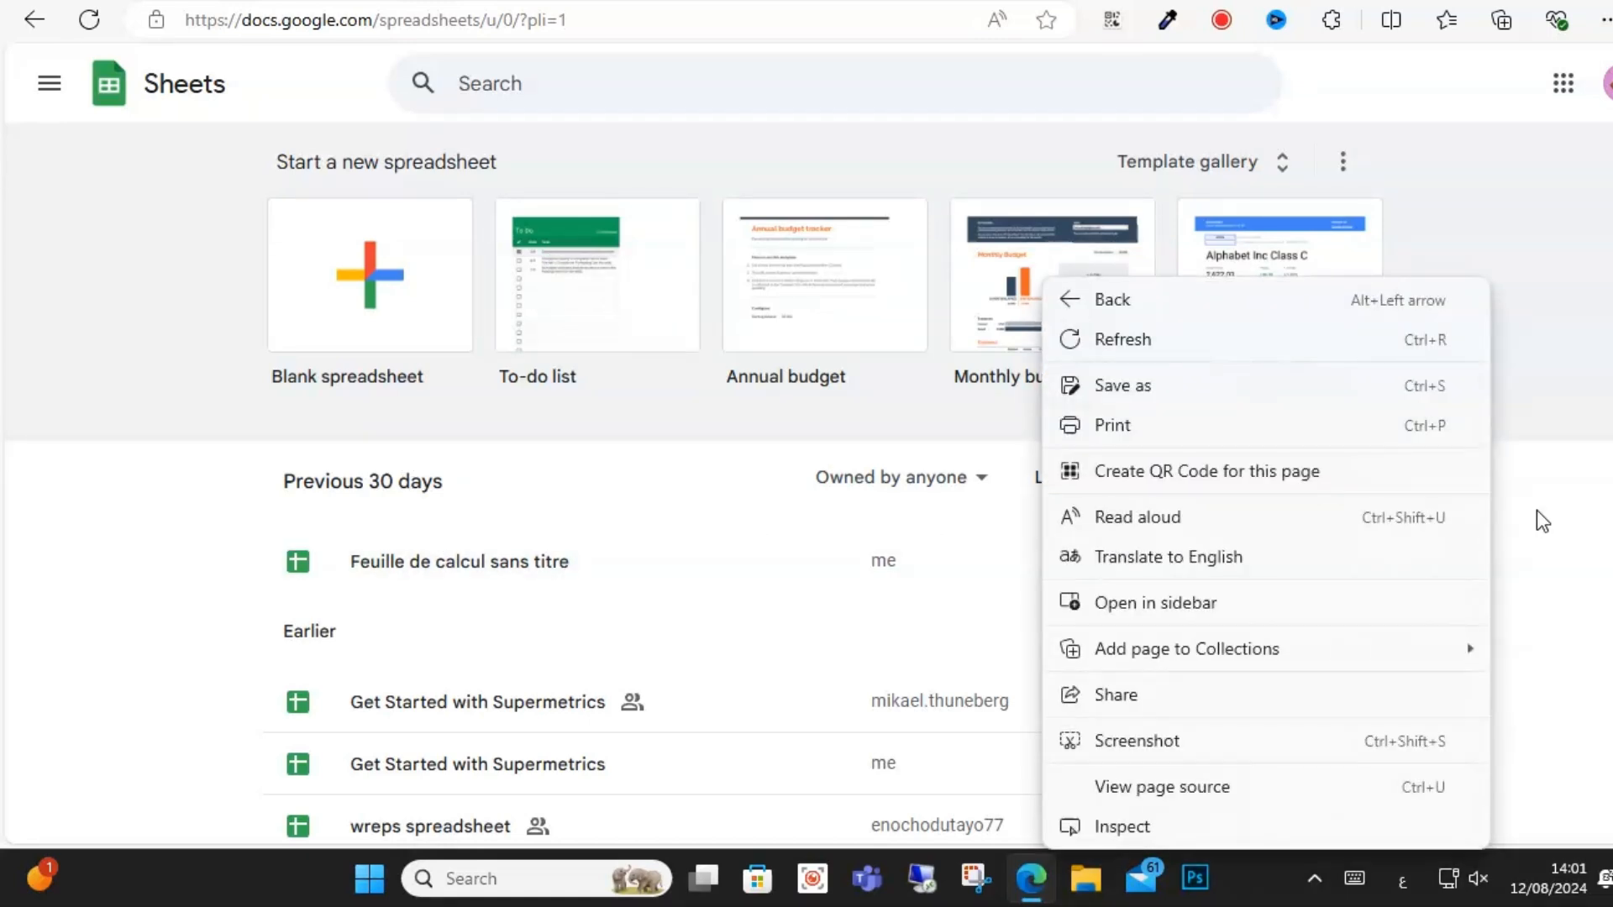
Translate the Sheets home page to English so the file shows as 'Untitled spreadsheet'.
left_click(1168, 556)
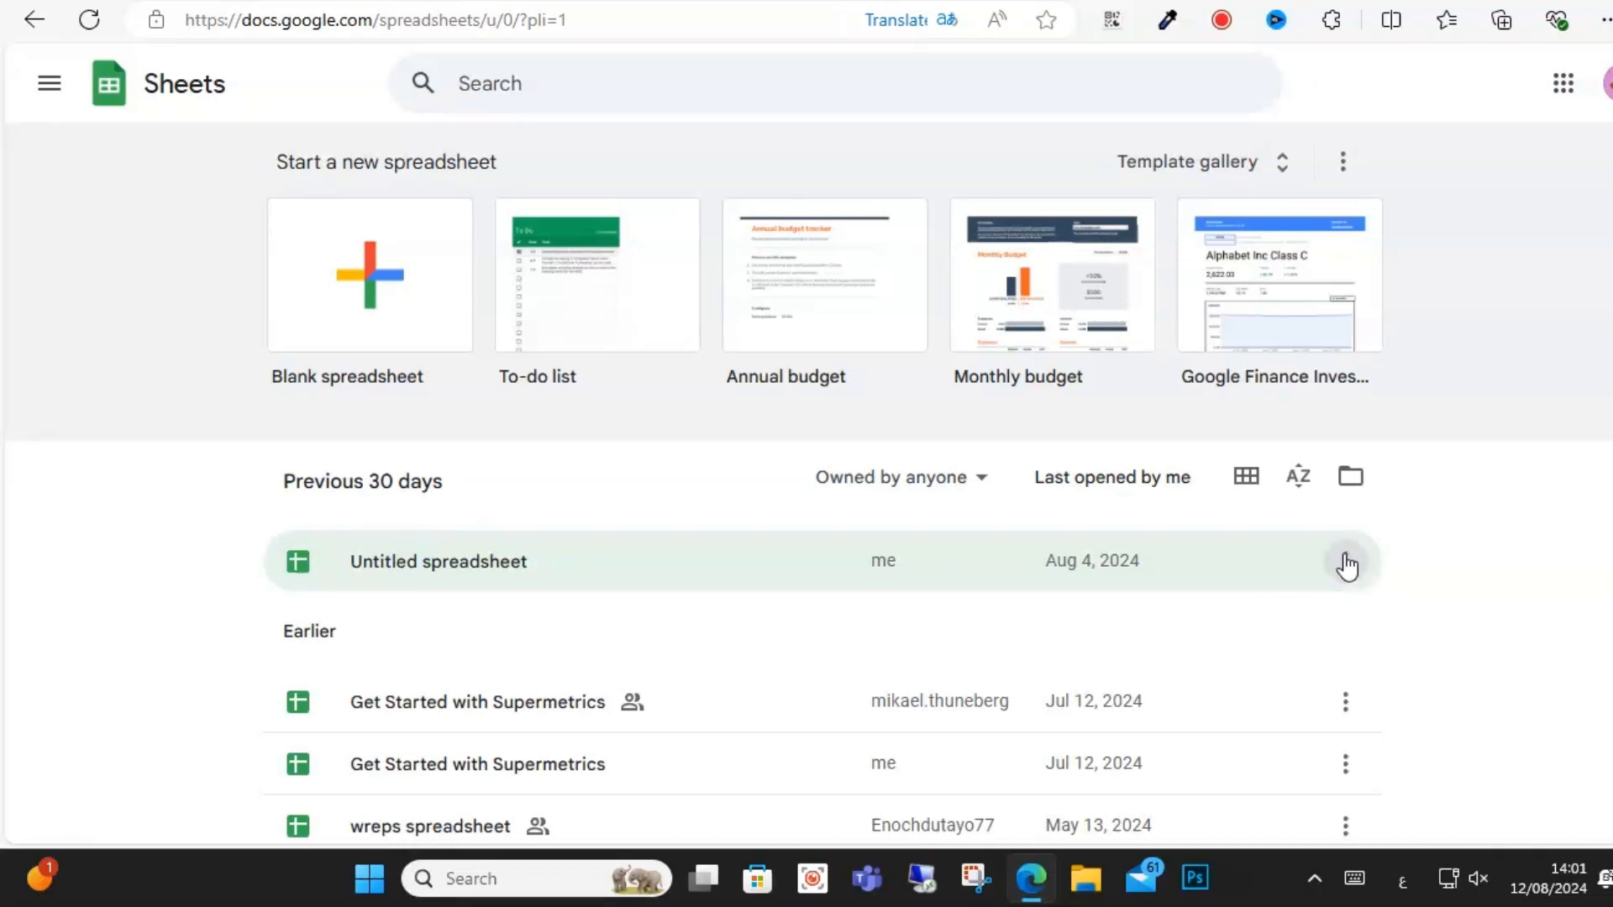
scroll("down", 3)
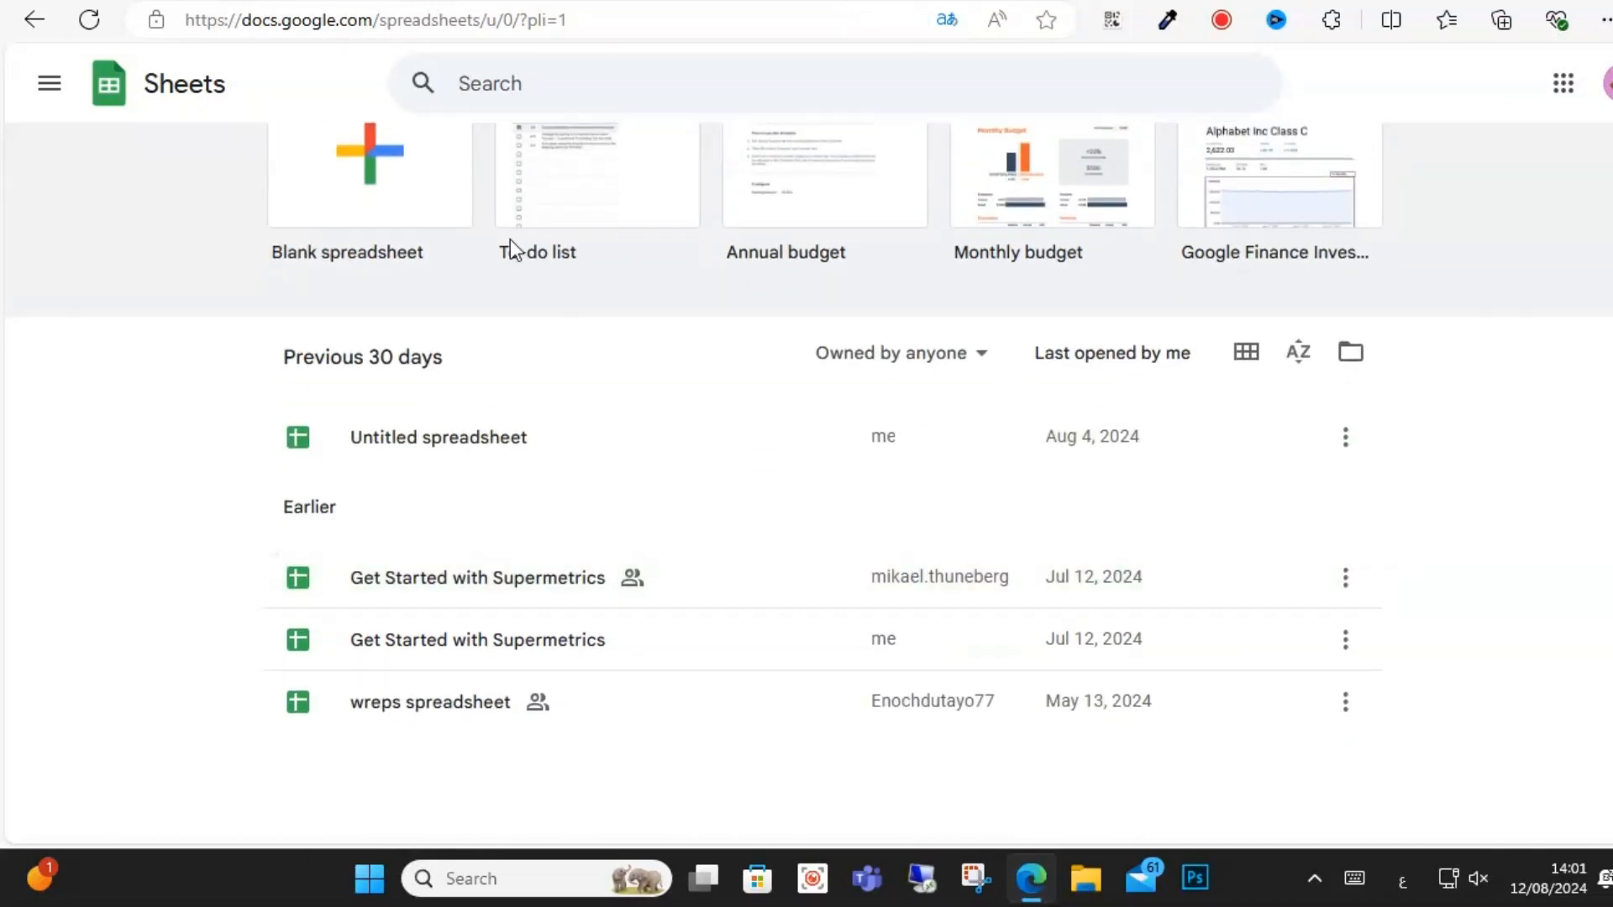
scroll("up", 3)
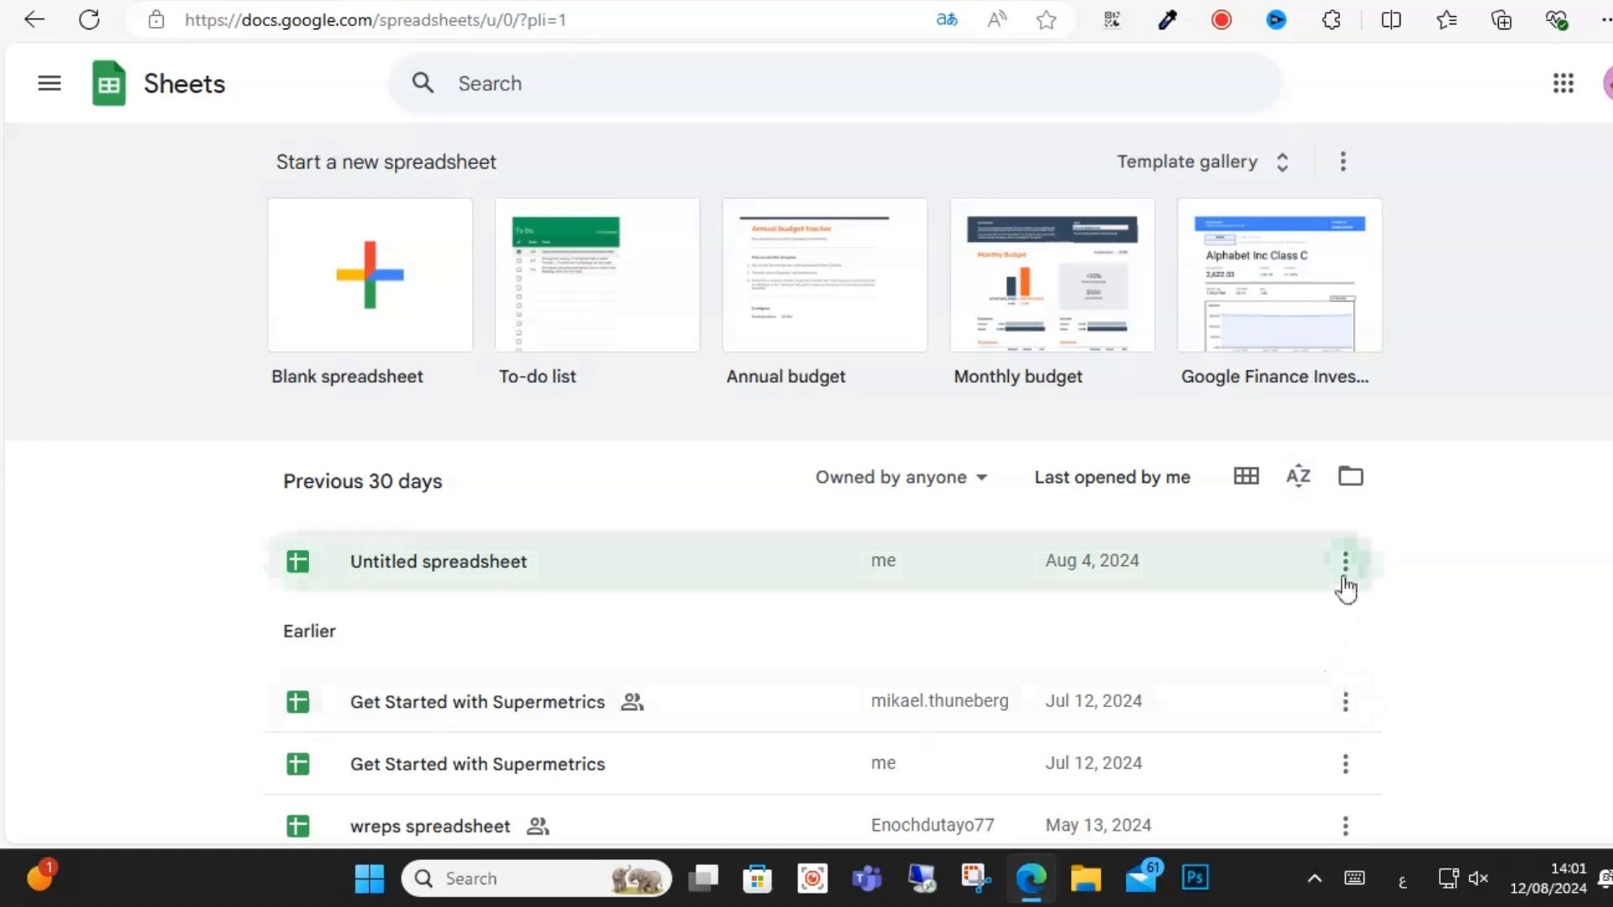
Remove 'Untitled spreadsheet' from recent files and confirm moving it to trash.
left_click(1345, 561)
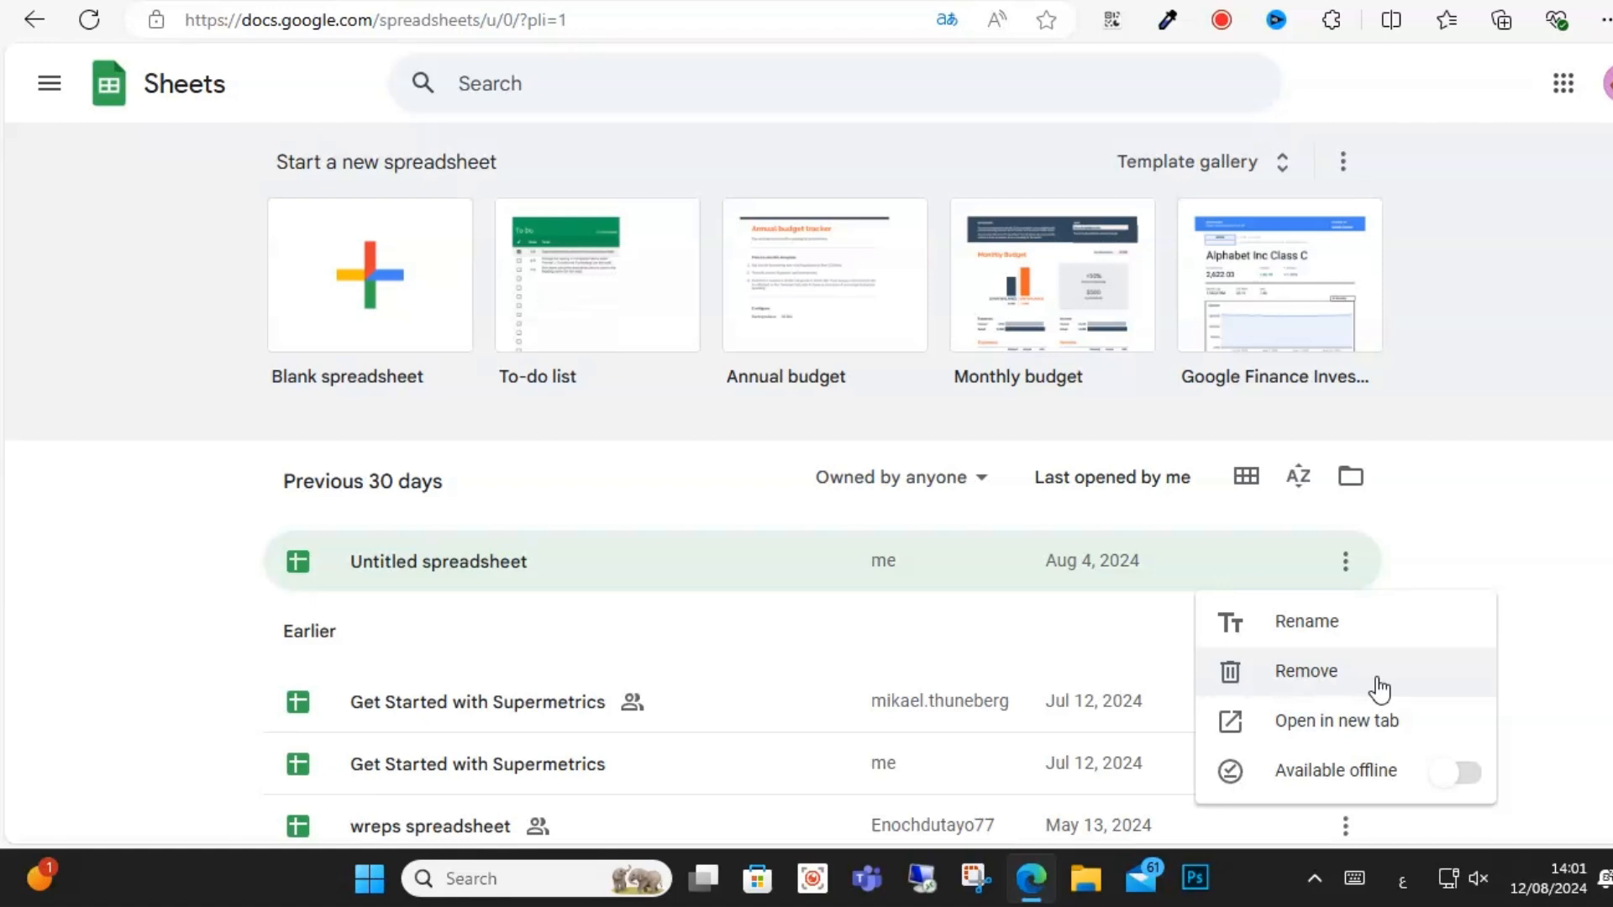
mouse_move(1344, 561)
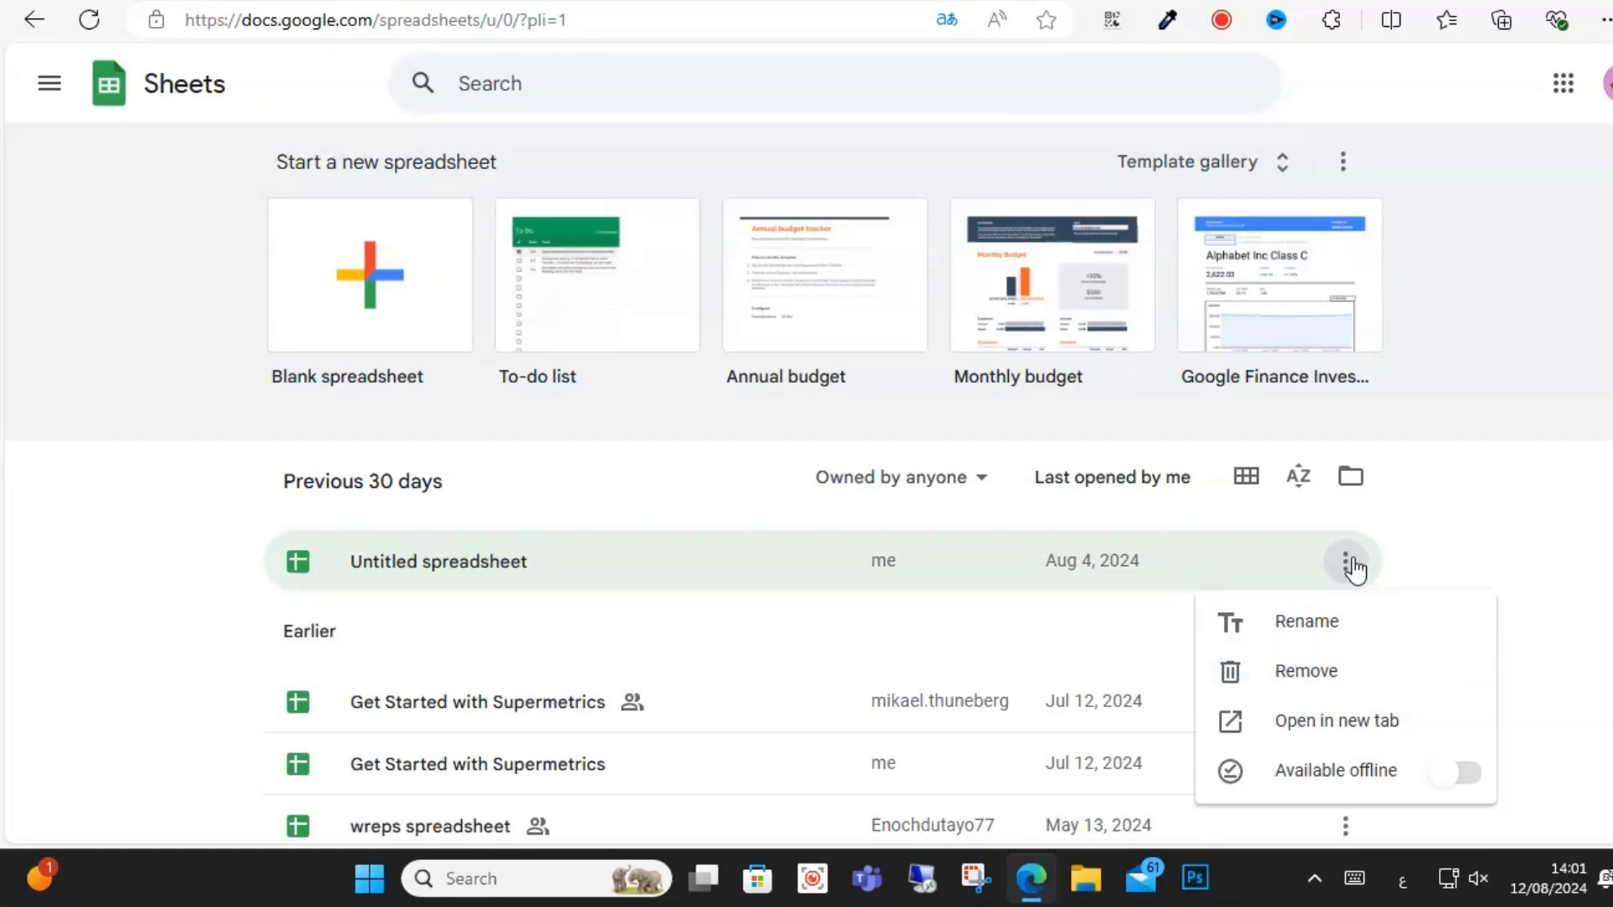
mouse_move(1304, 670)
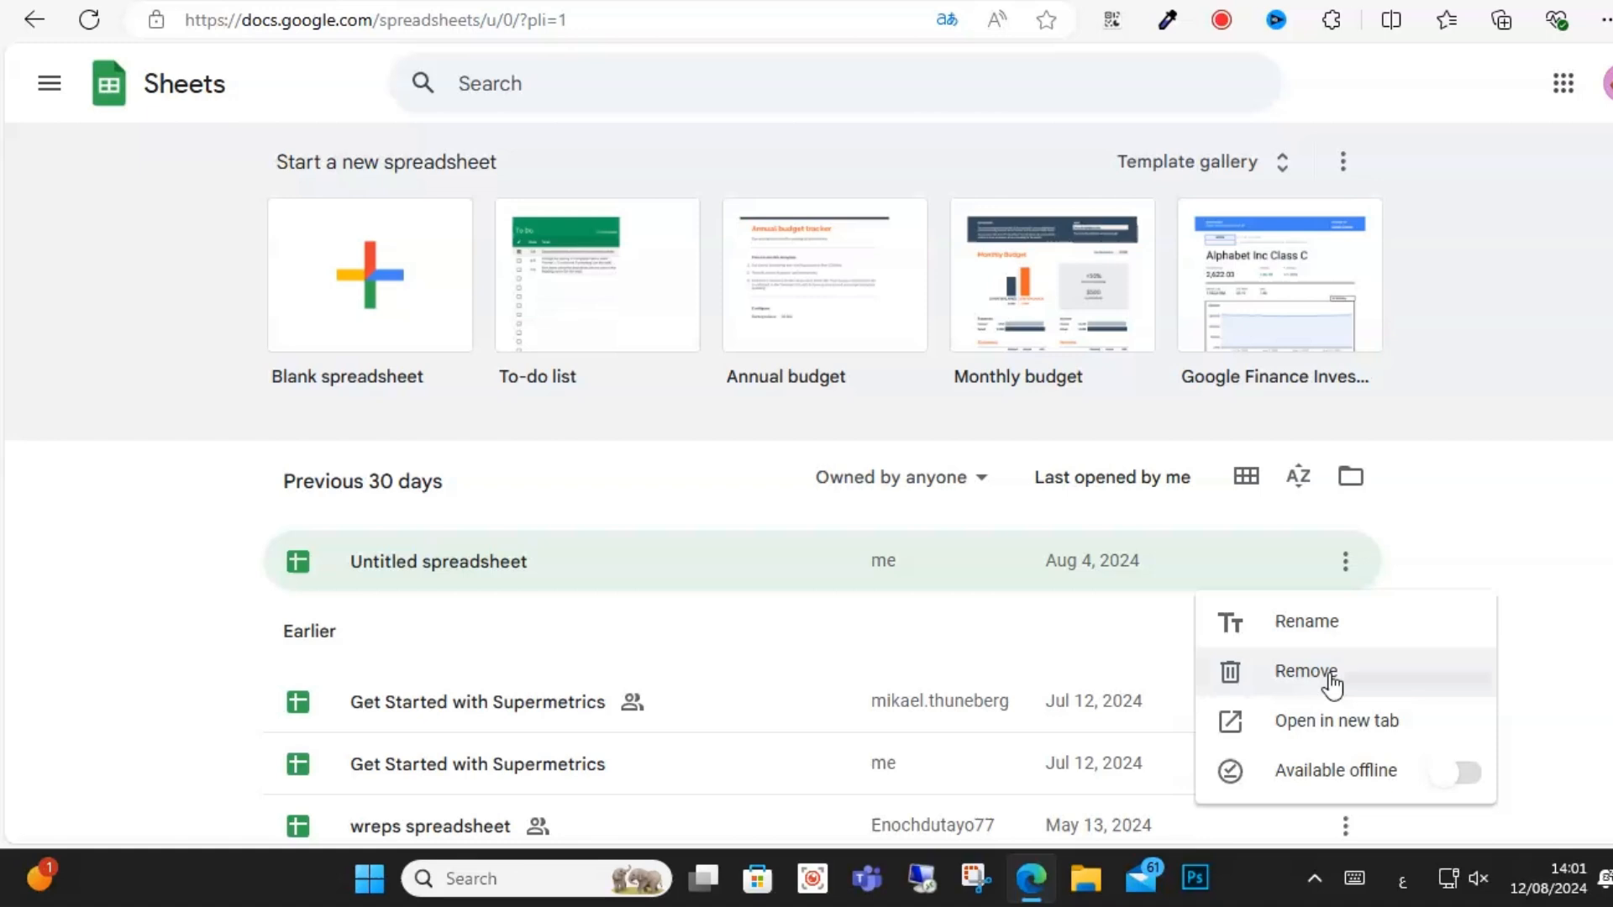
left_click(1304, 672)
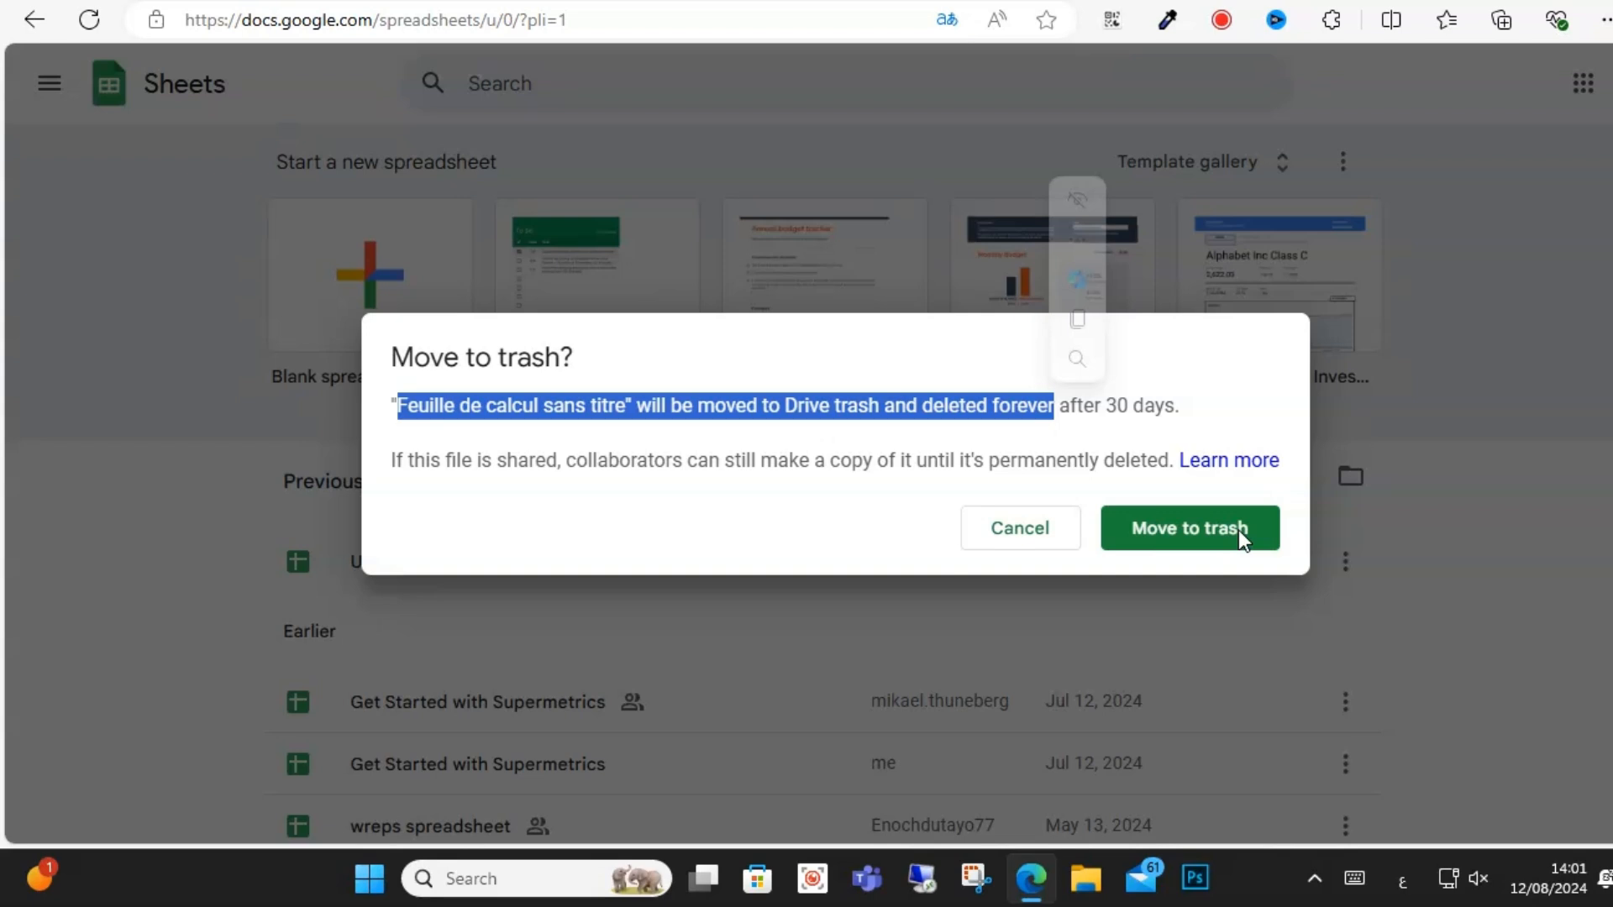
left_click(1188, 527)
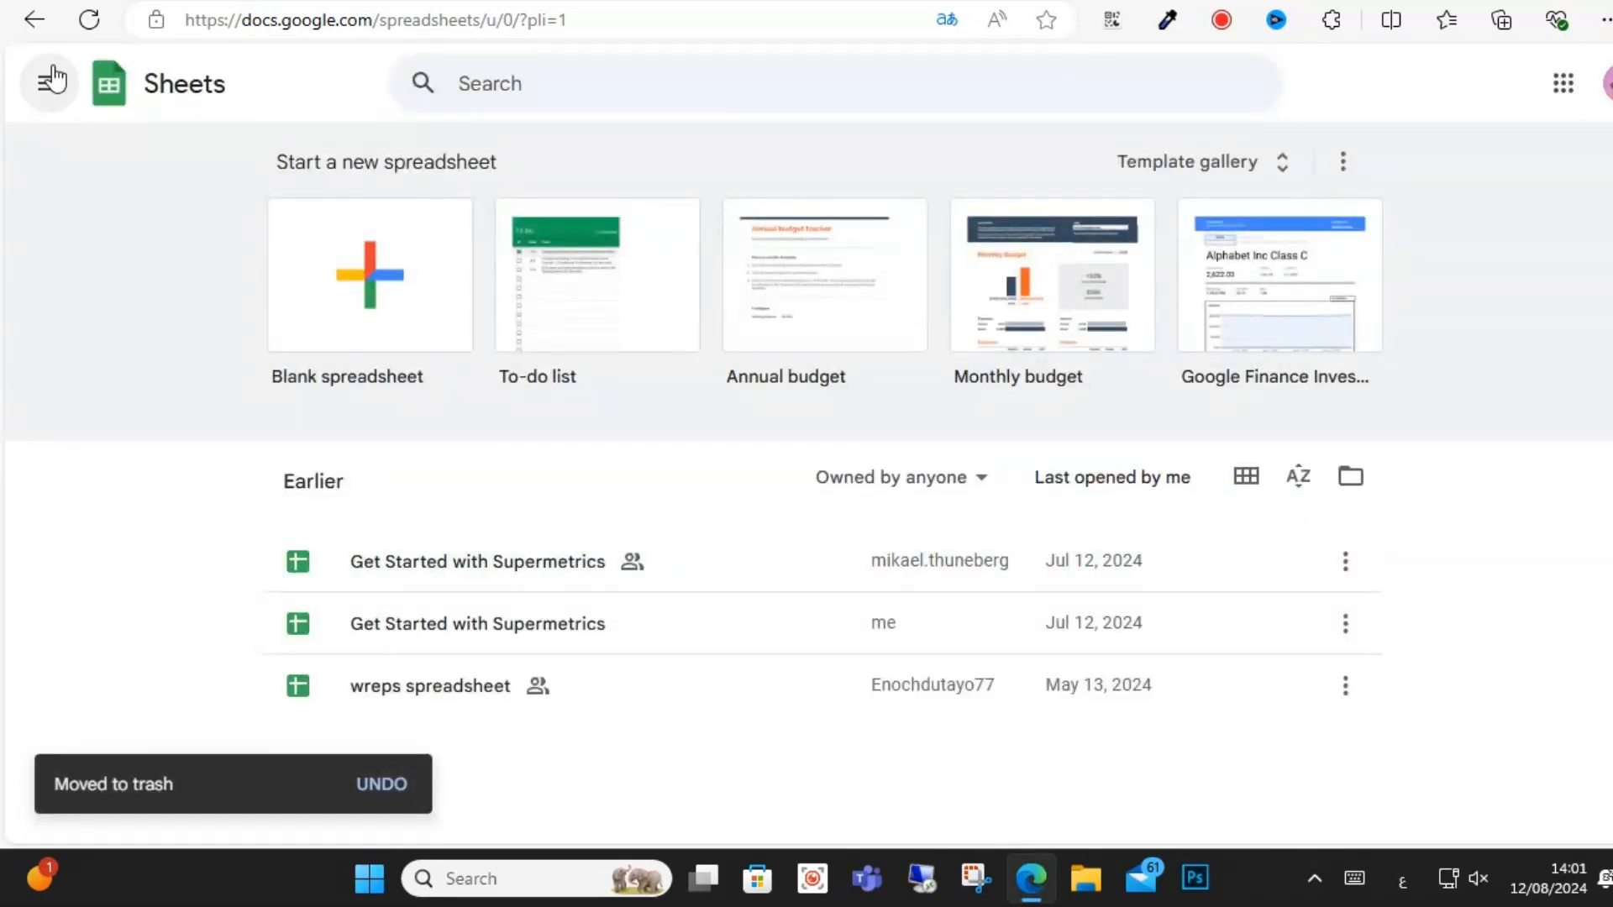
Navigate from the Sheets main menu to the Google Drive home page.
left_click(49, 84)
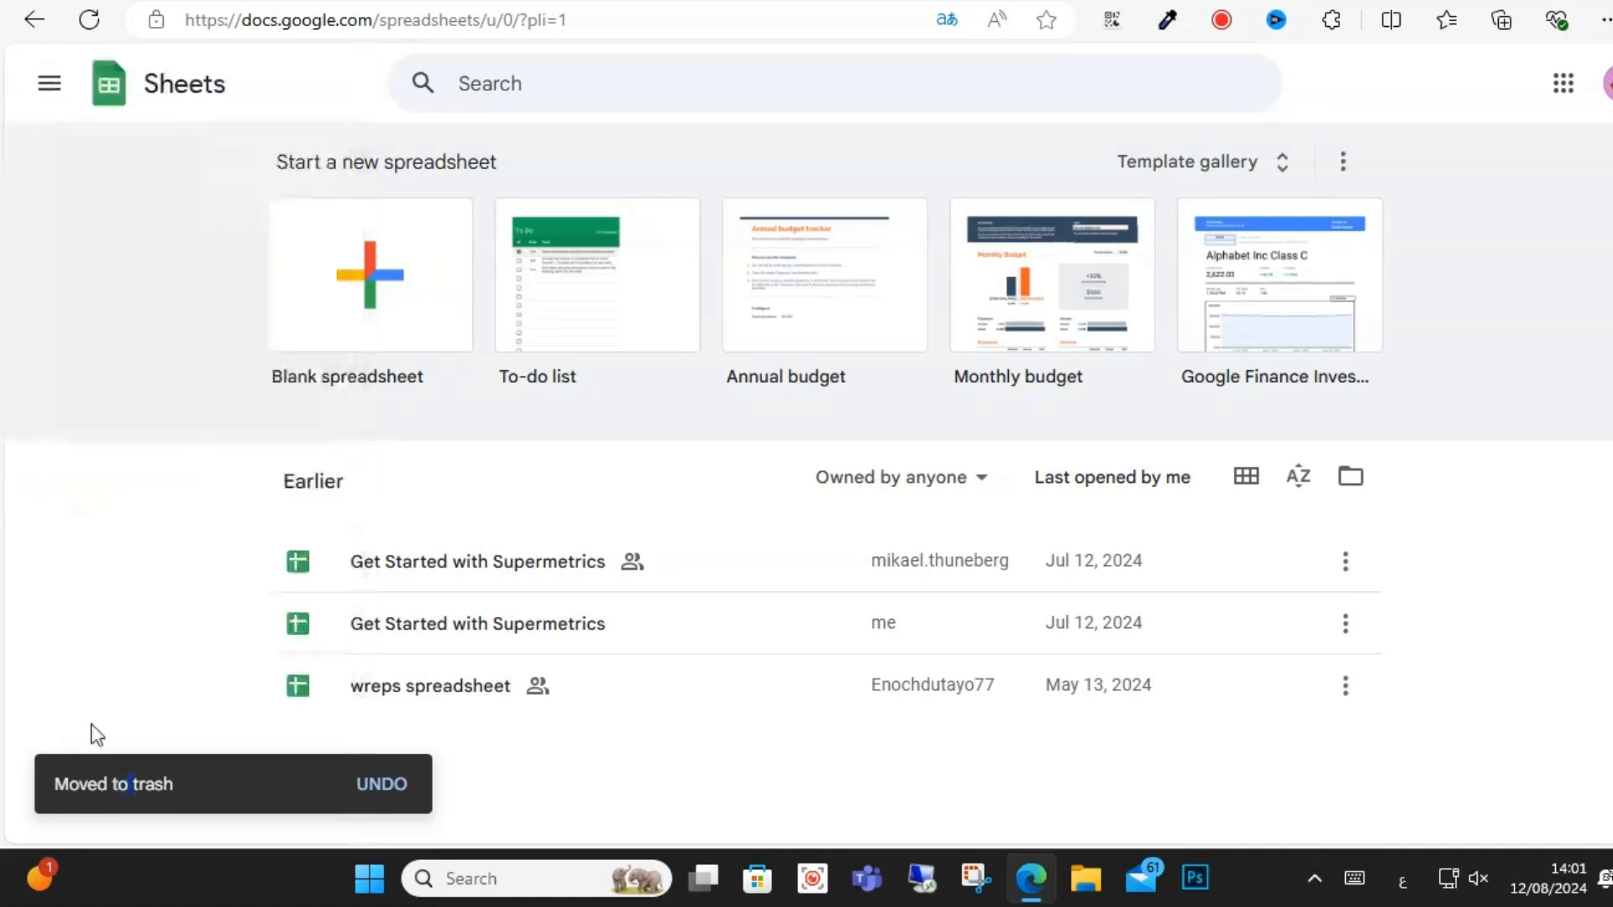
left_click(49, 84)
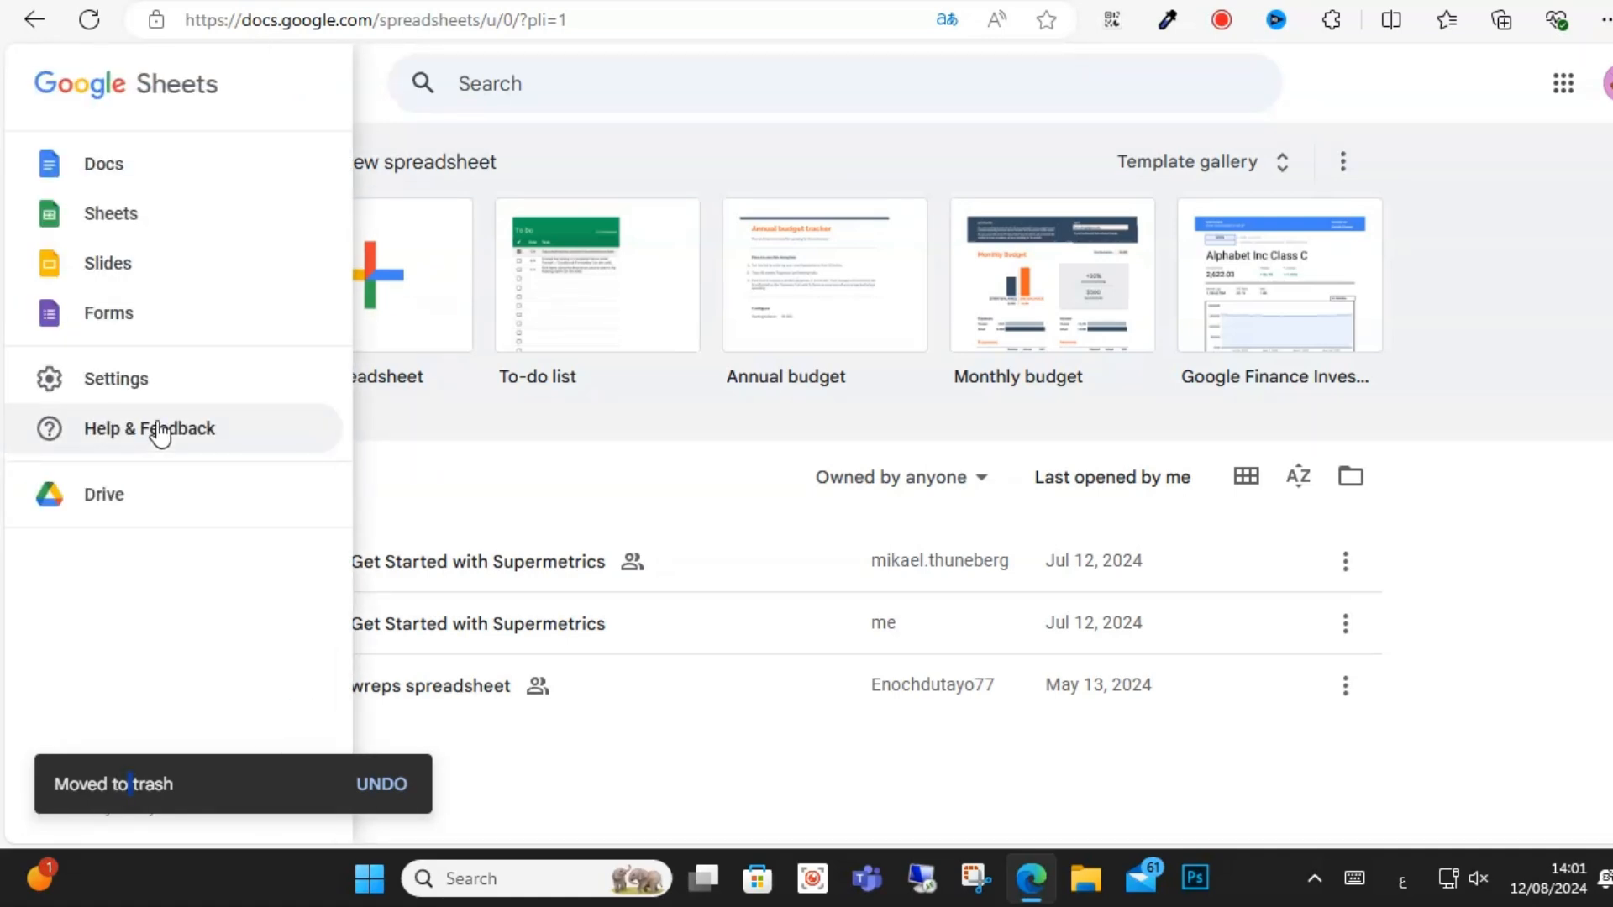
mouse_move(104, 494)
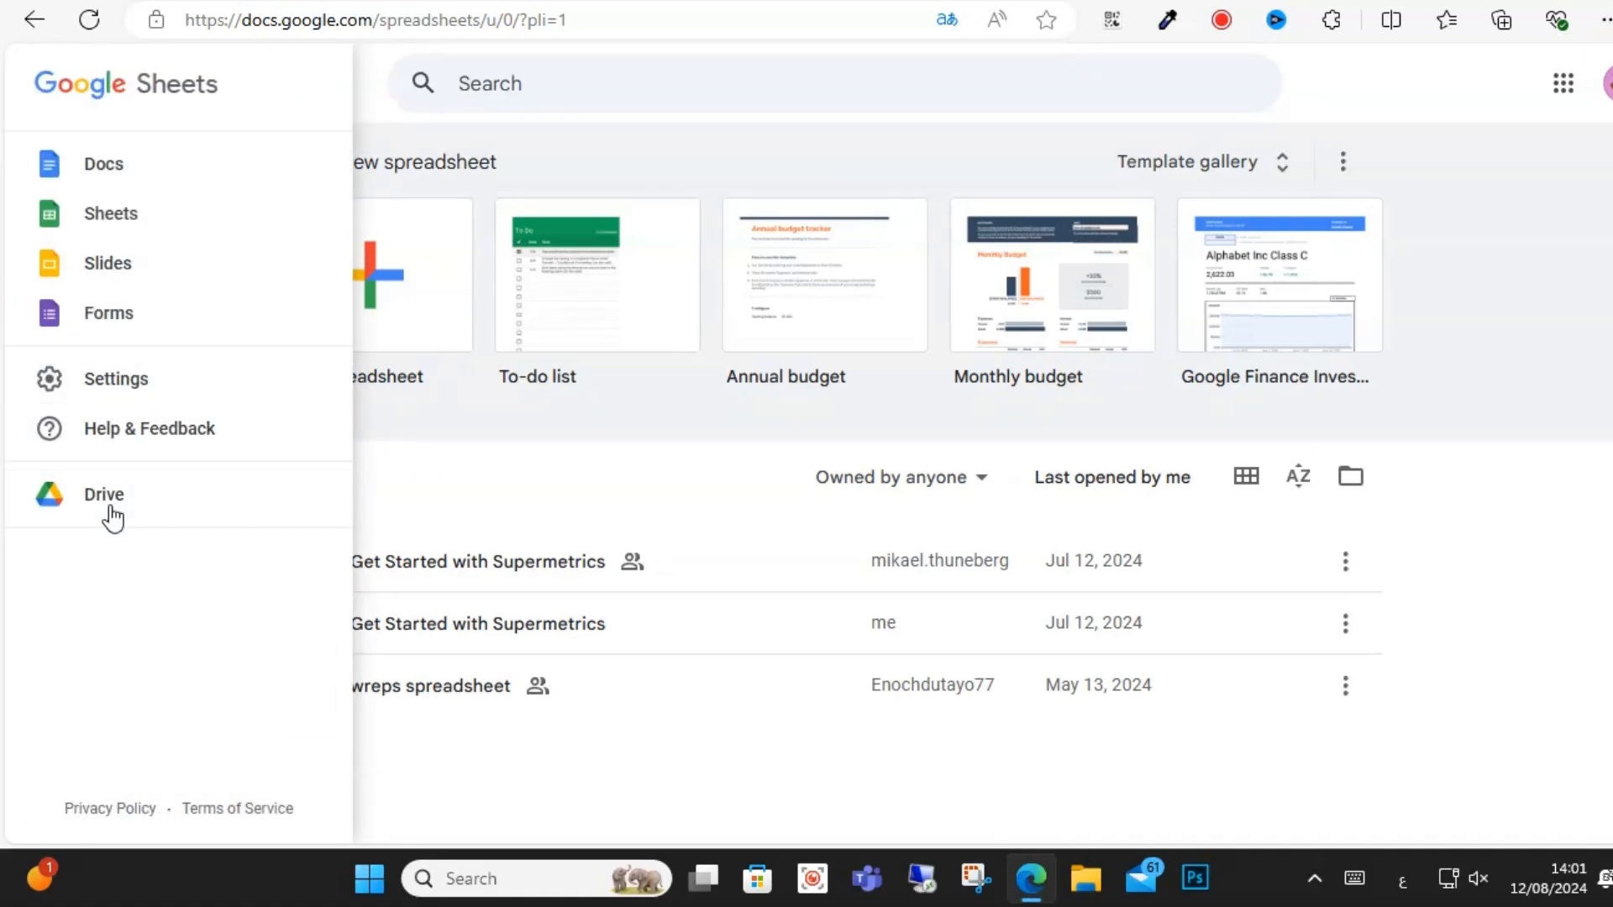
left_click(104, 494)
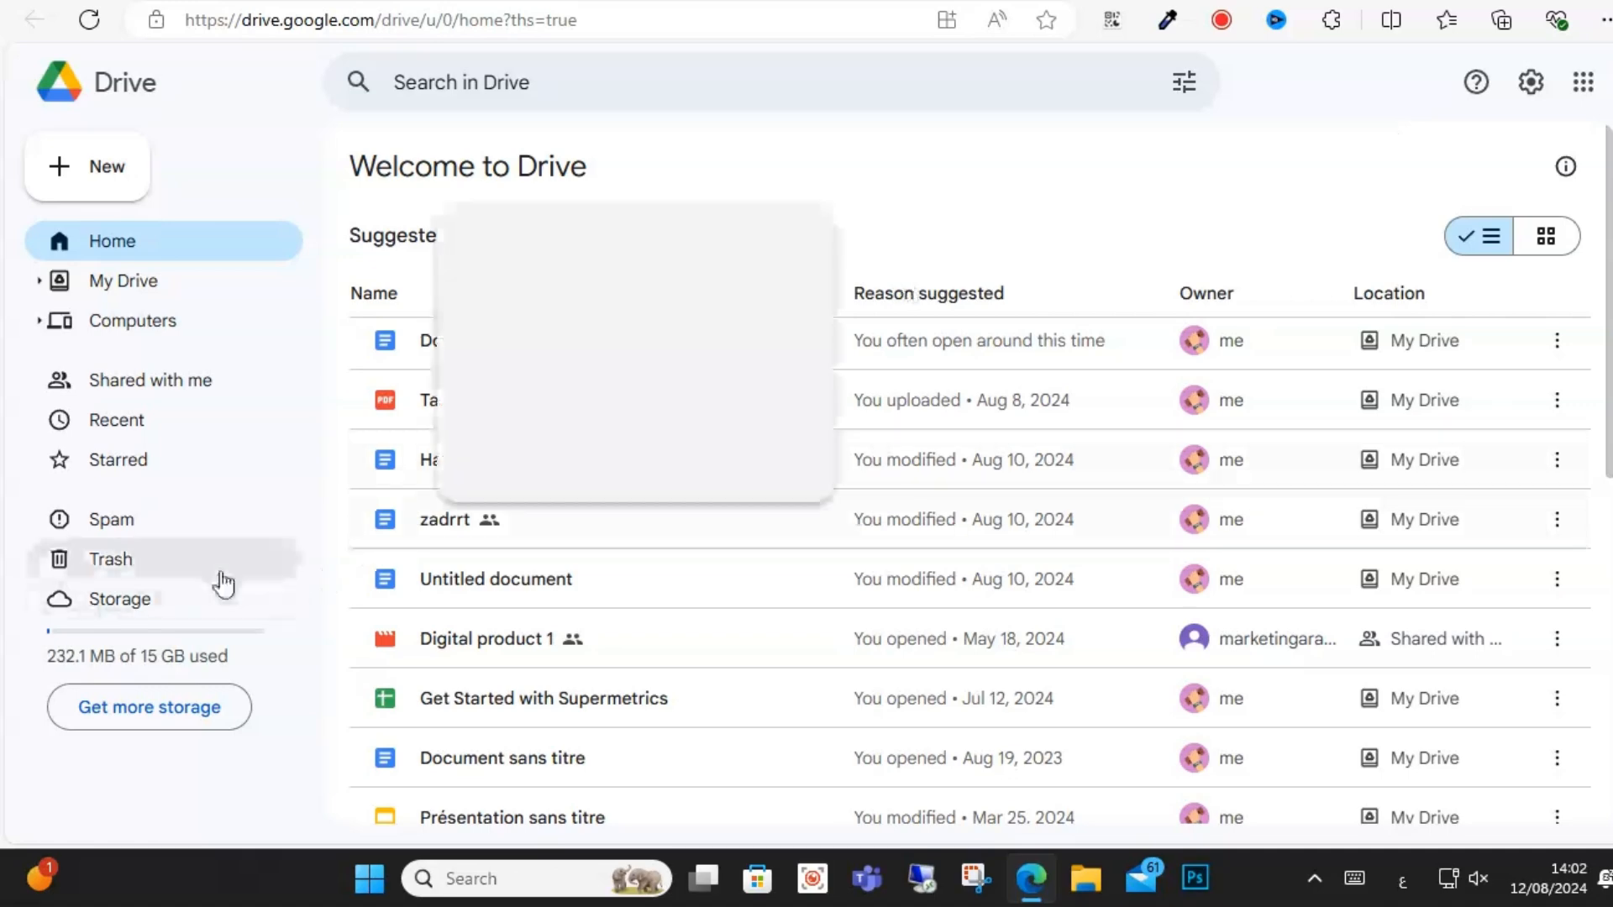
Empty the Drive Trash and confirm Delete forever, leaving the Trash page empty.
left_click(107, 558)
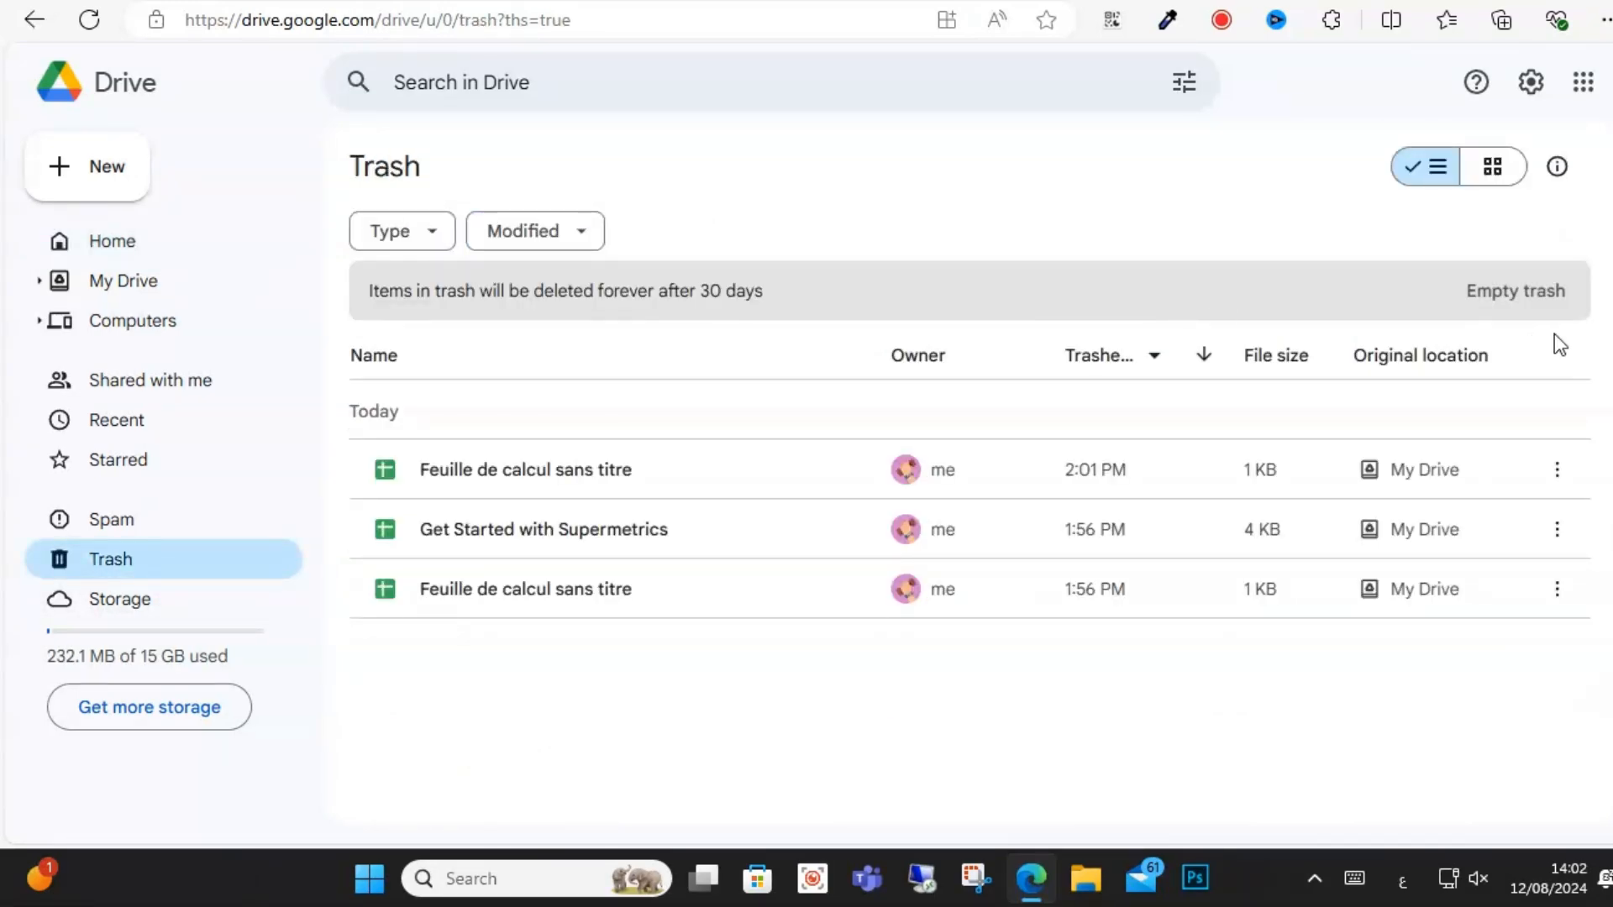
left_click(1514, 291)
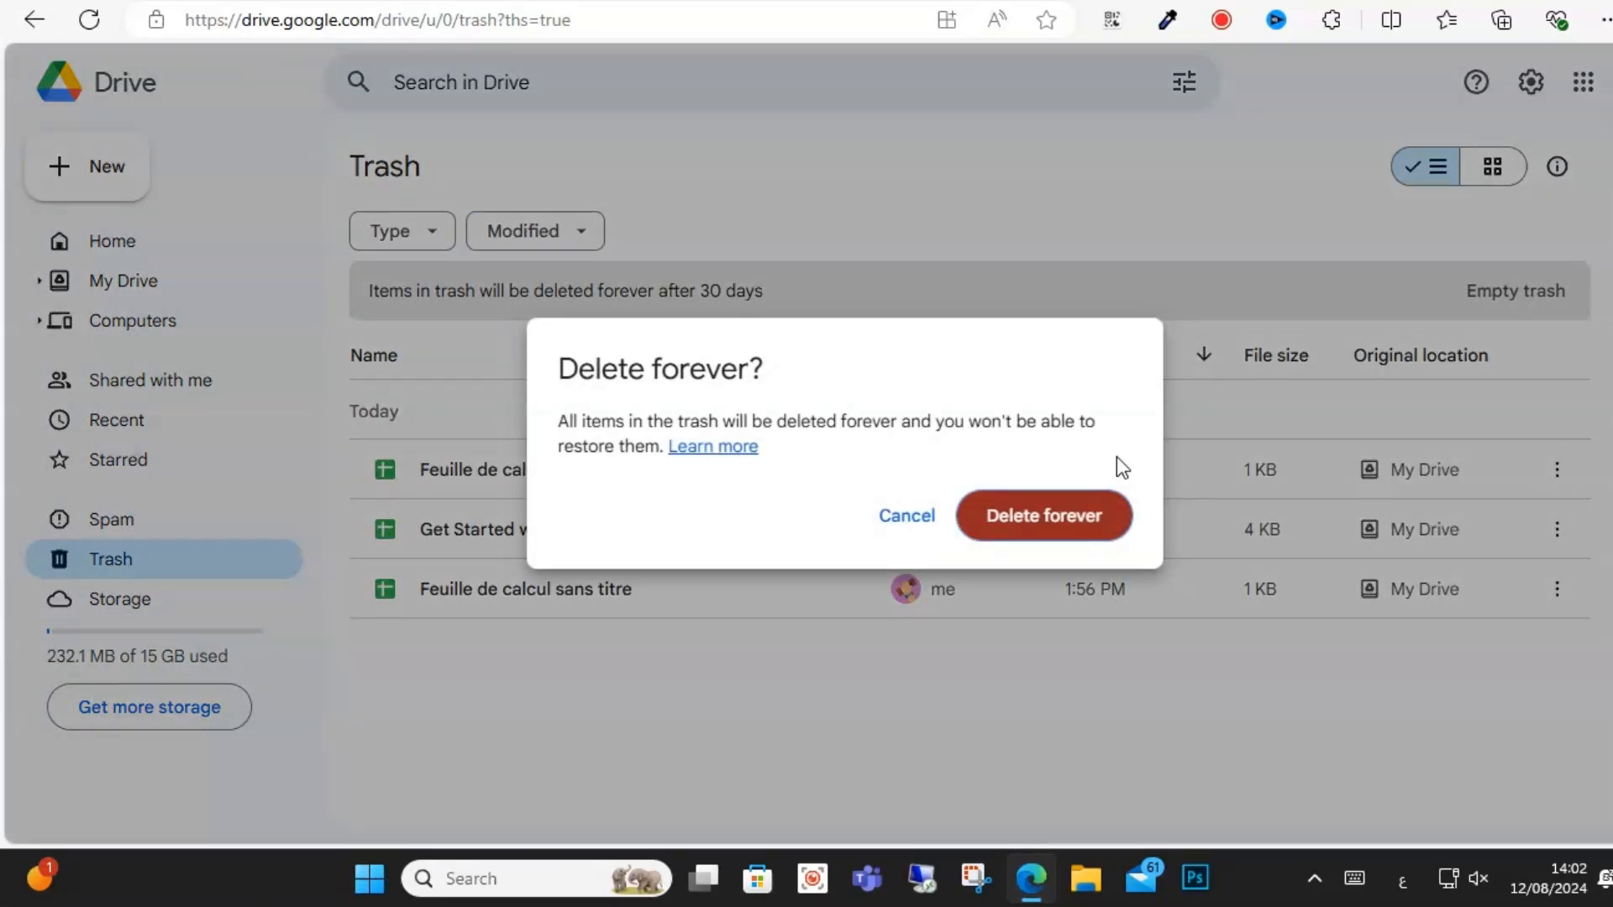
mouse_move(1043, 516)
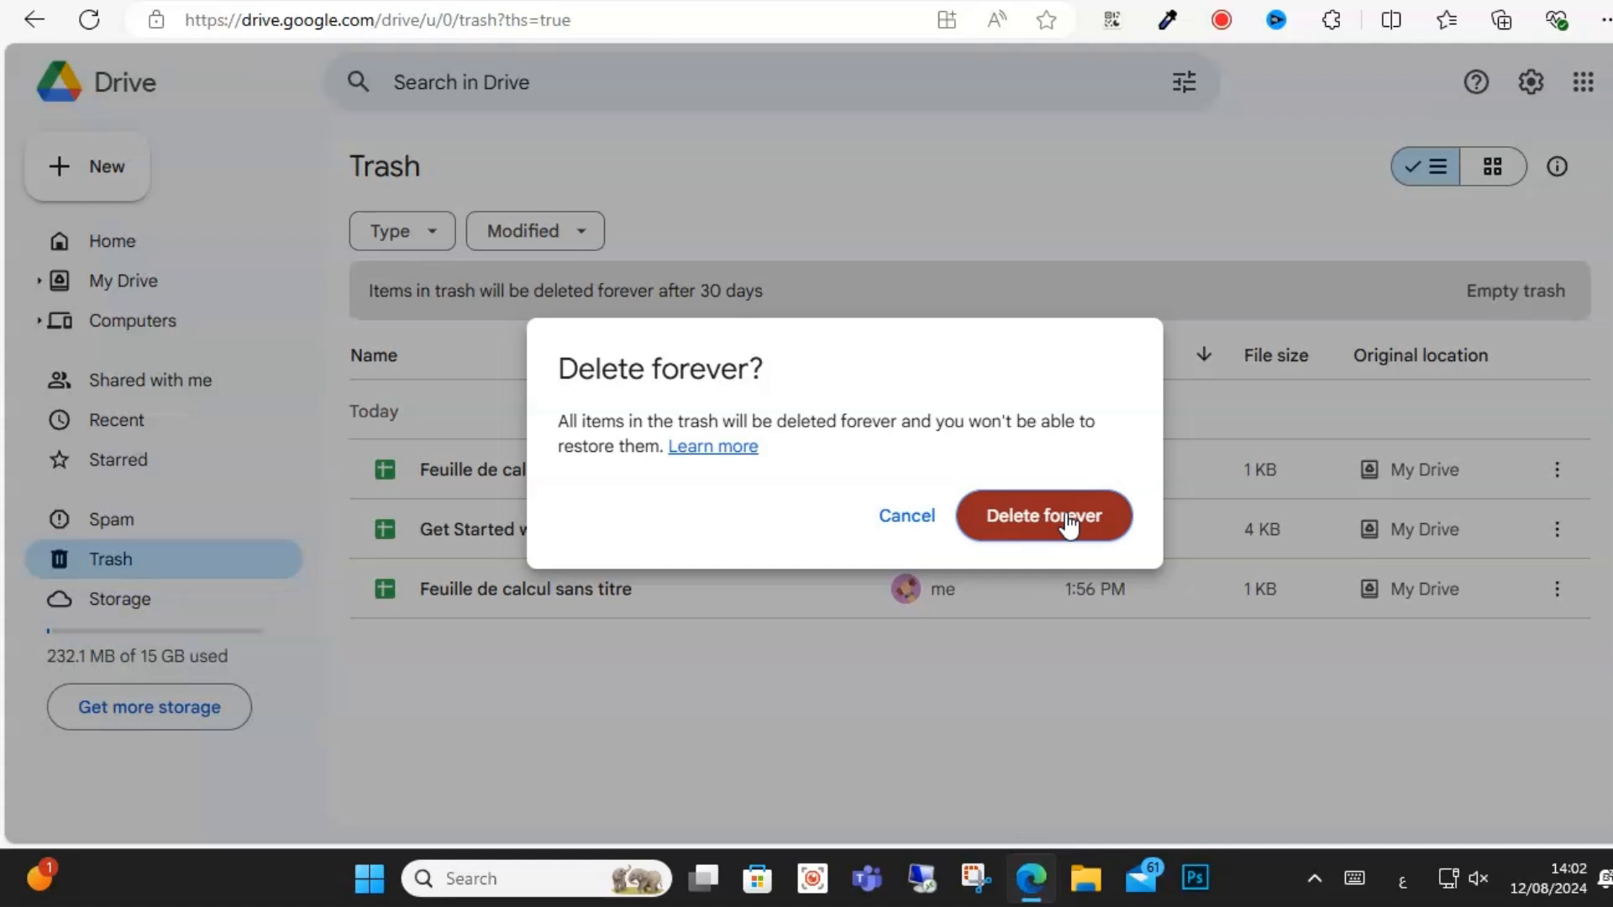
left_click(1042, 516)
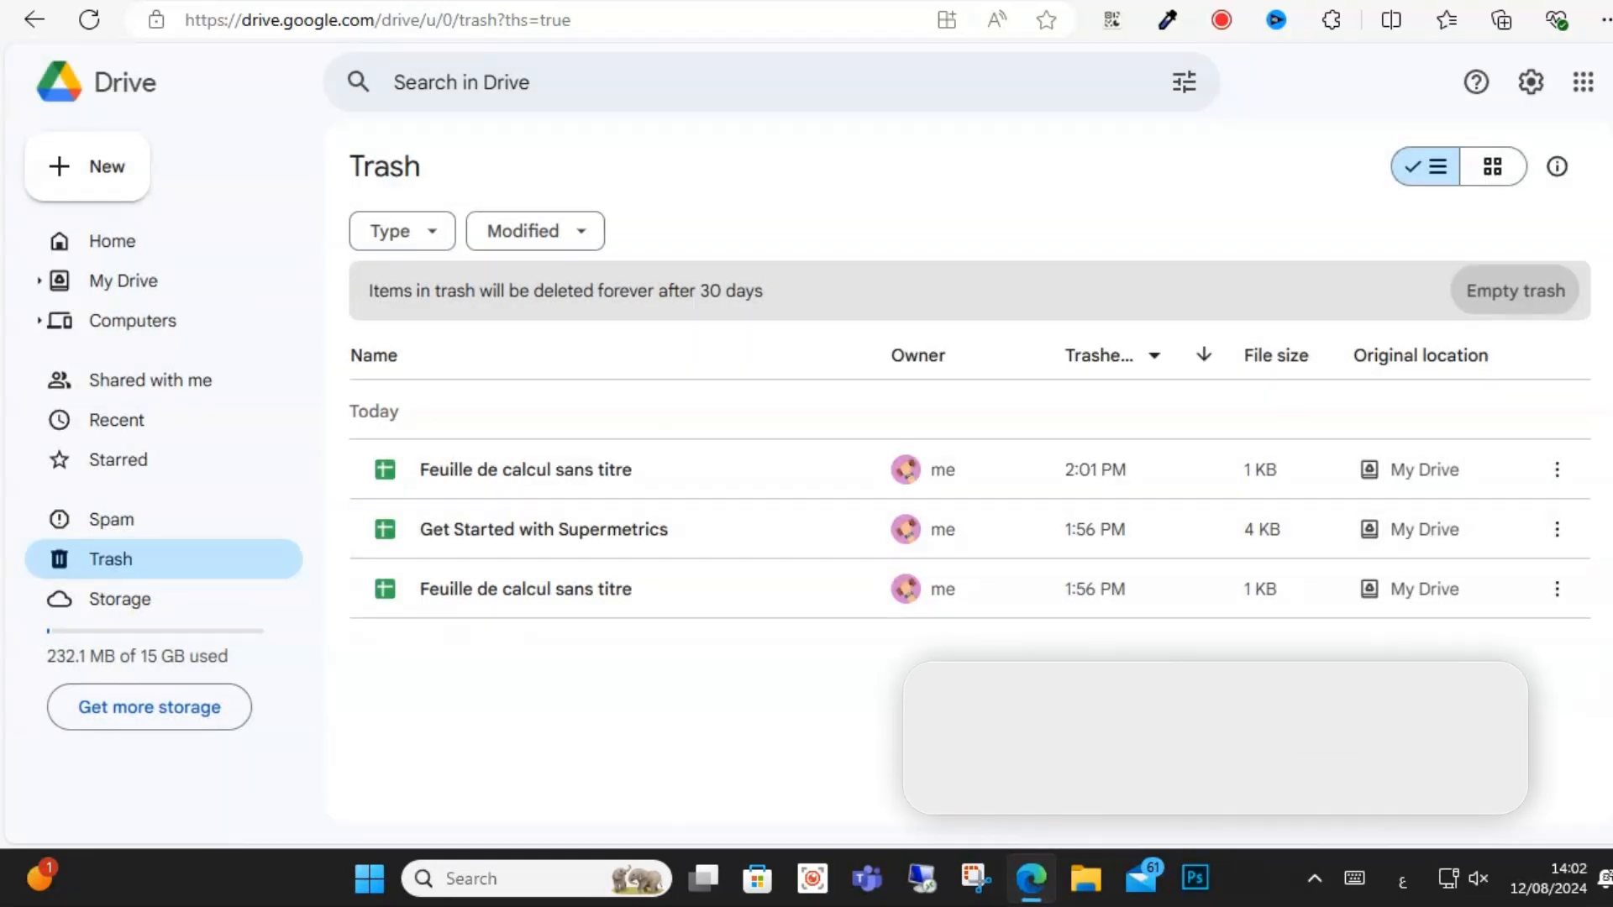
left_click(1514, 290)
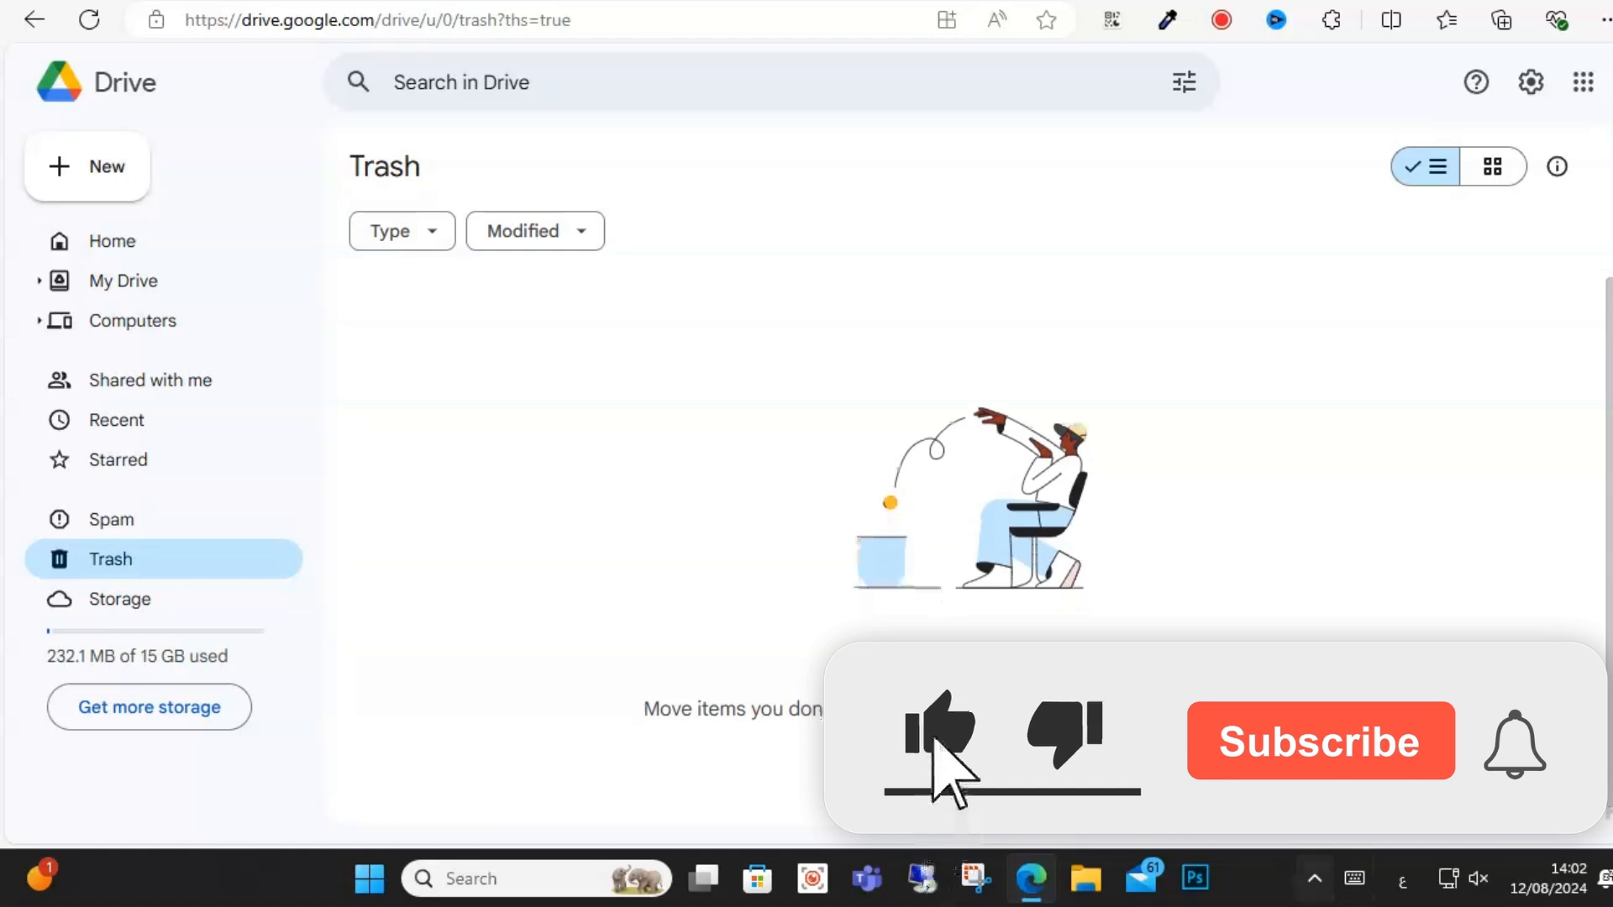